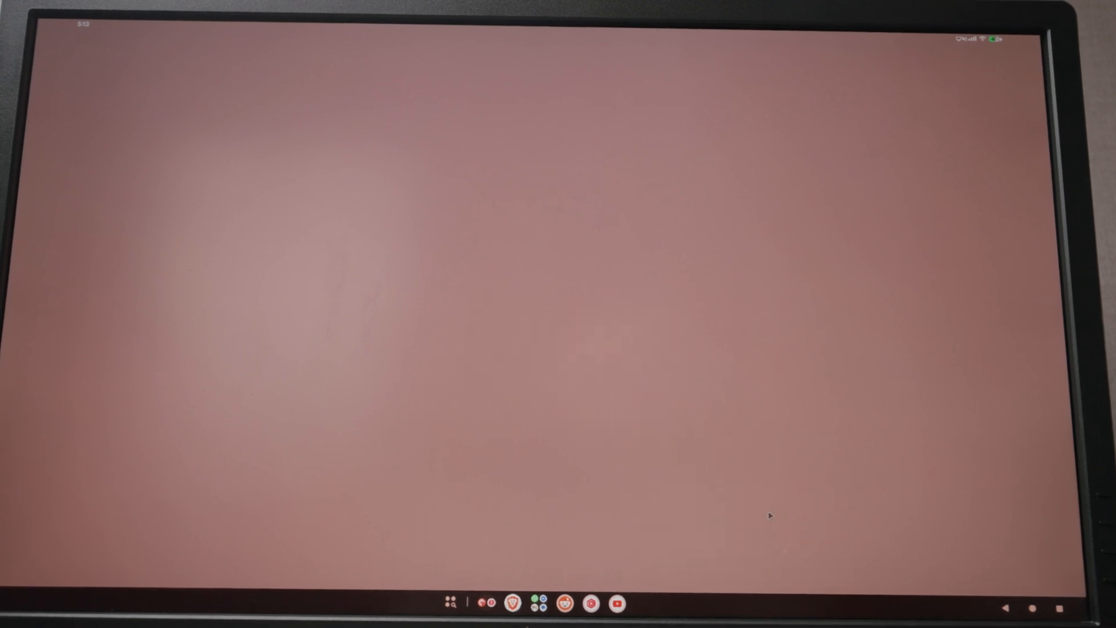
# Launch Brave from the taskbar in a window on the right half of the screen
pyautogui.click(514, 603)
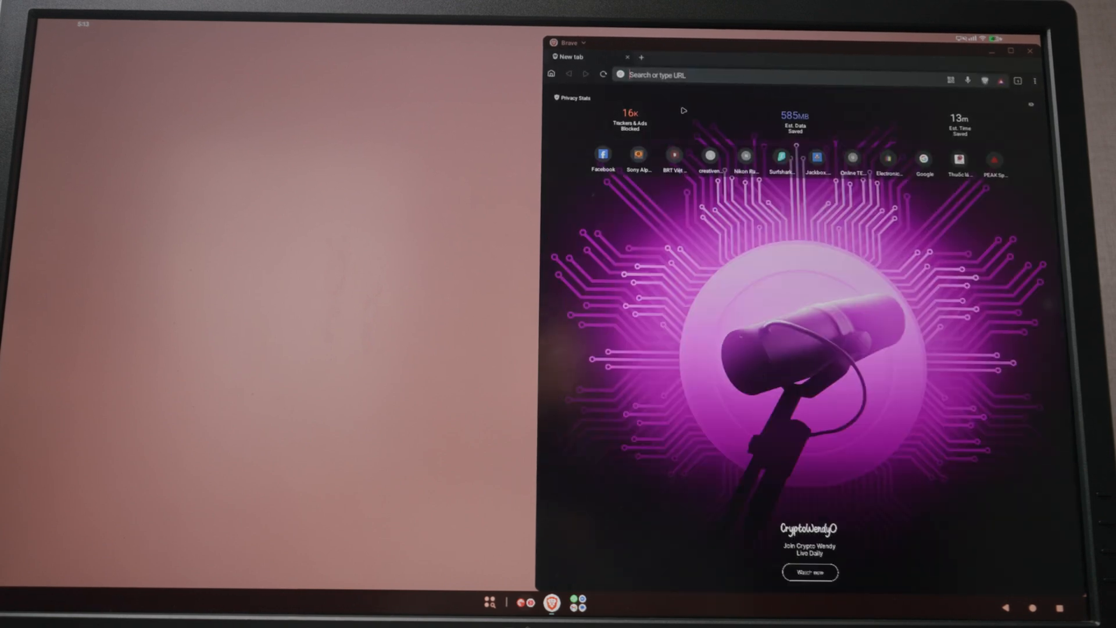
# Load the Google homepage from Brave's new tab shortcut, then show the installed apps list
pyautogui.click(603, 156)
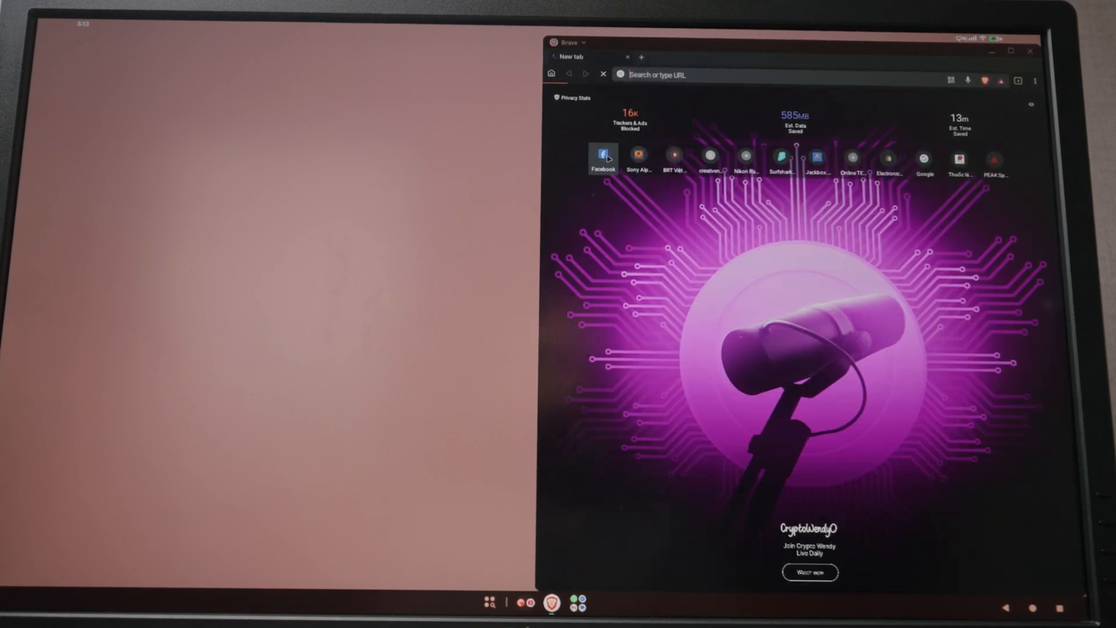
pyautogui.click(603, 156)
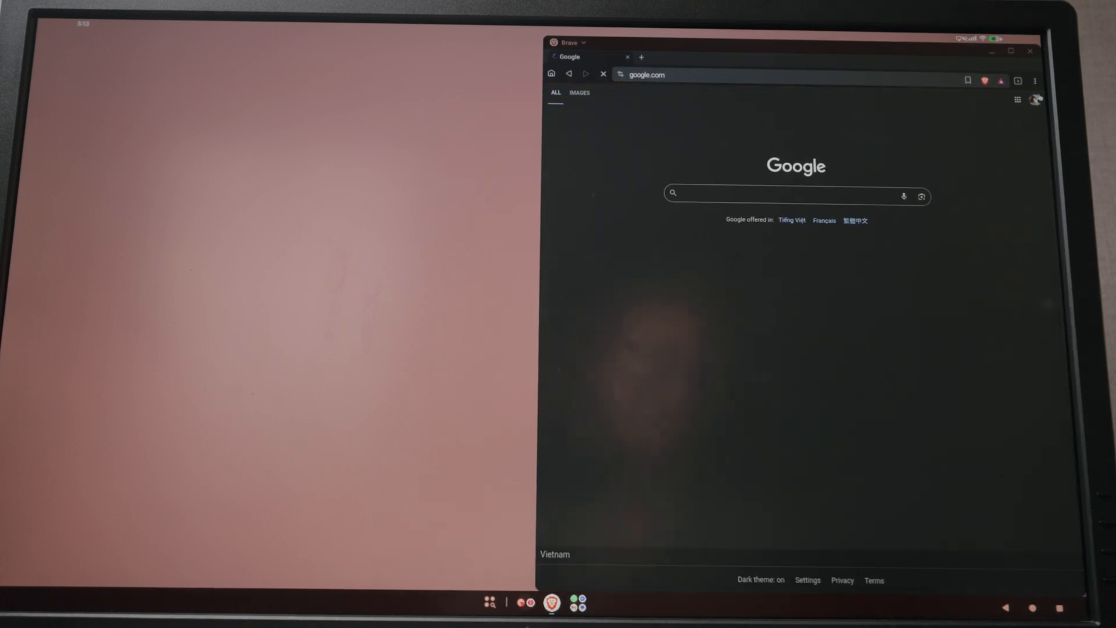
pyautogui.click(1036, 80)
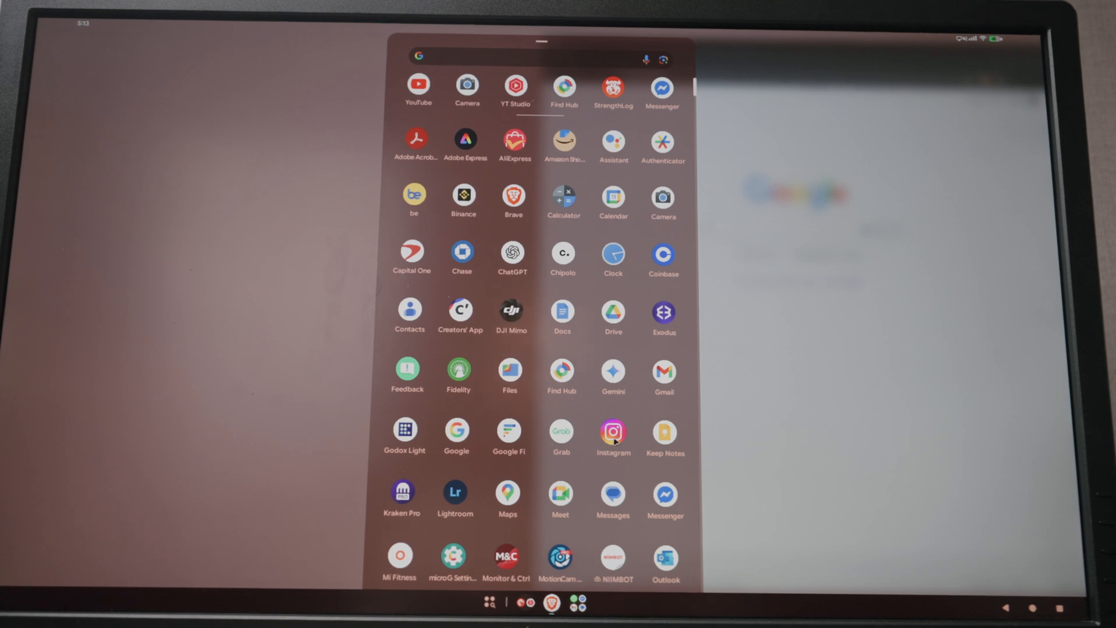
# Launch Instagram in its own window and scroll the app drawer down toward Docs
pyautogui.click(613, 431)
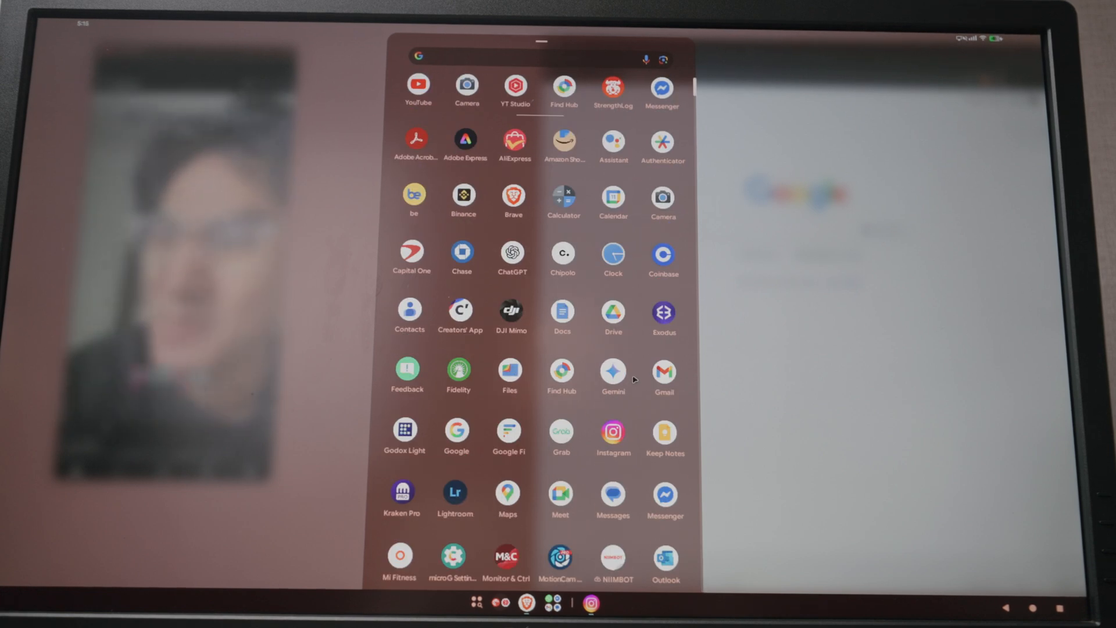
pyautogui.scroll(-3)
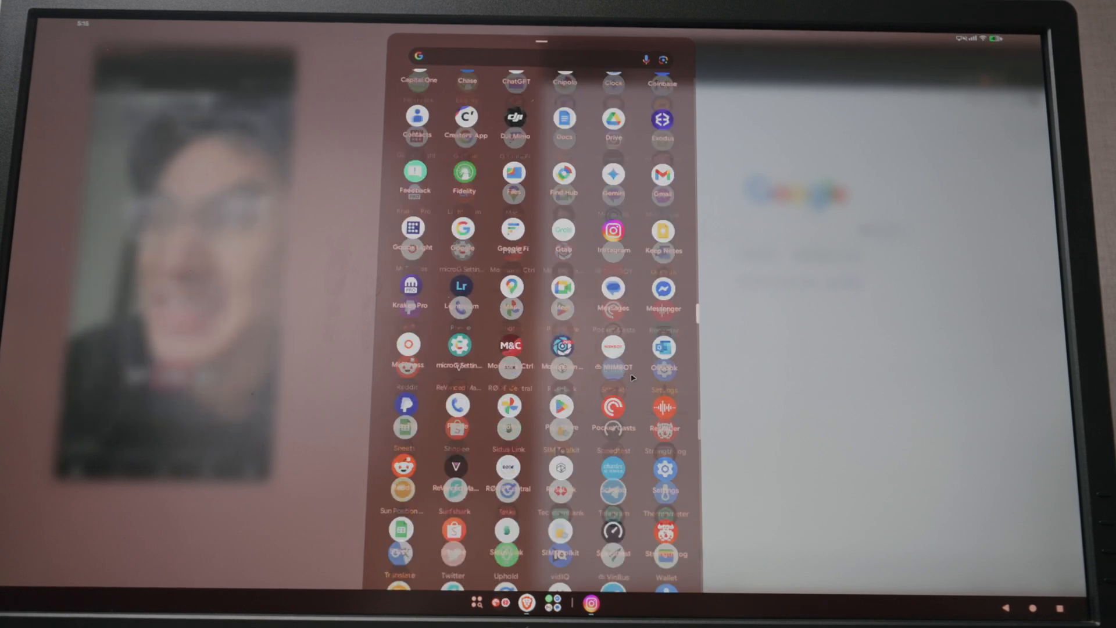
pyautogui.scroll(-3)
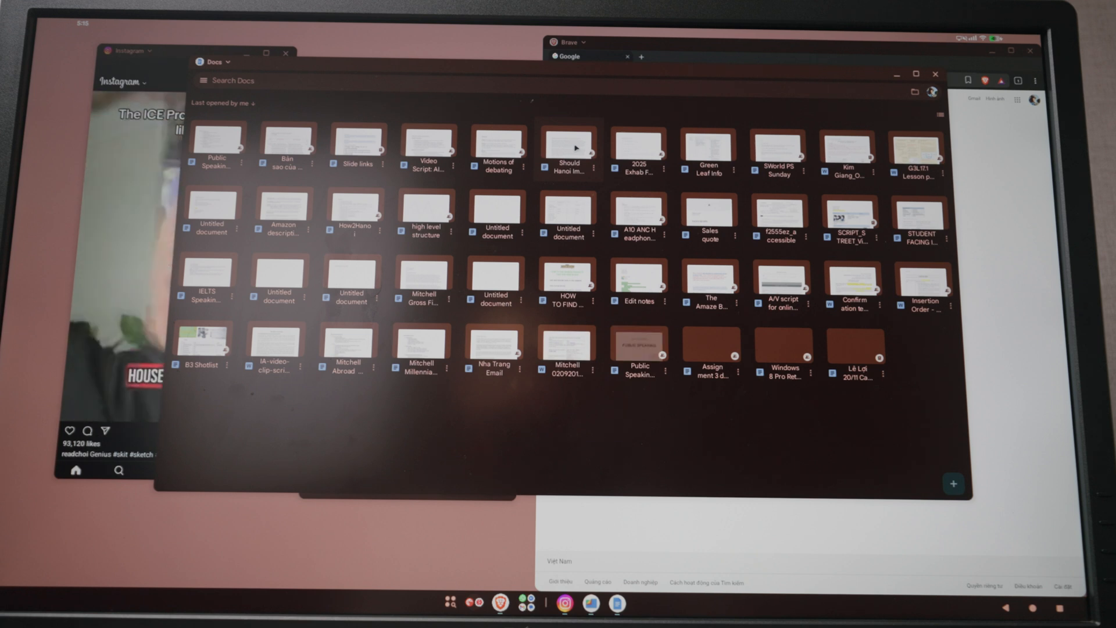
# Double-click on the Google Docs documents window
pyautogui.doubleClick(568, 145)
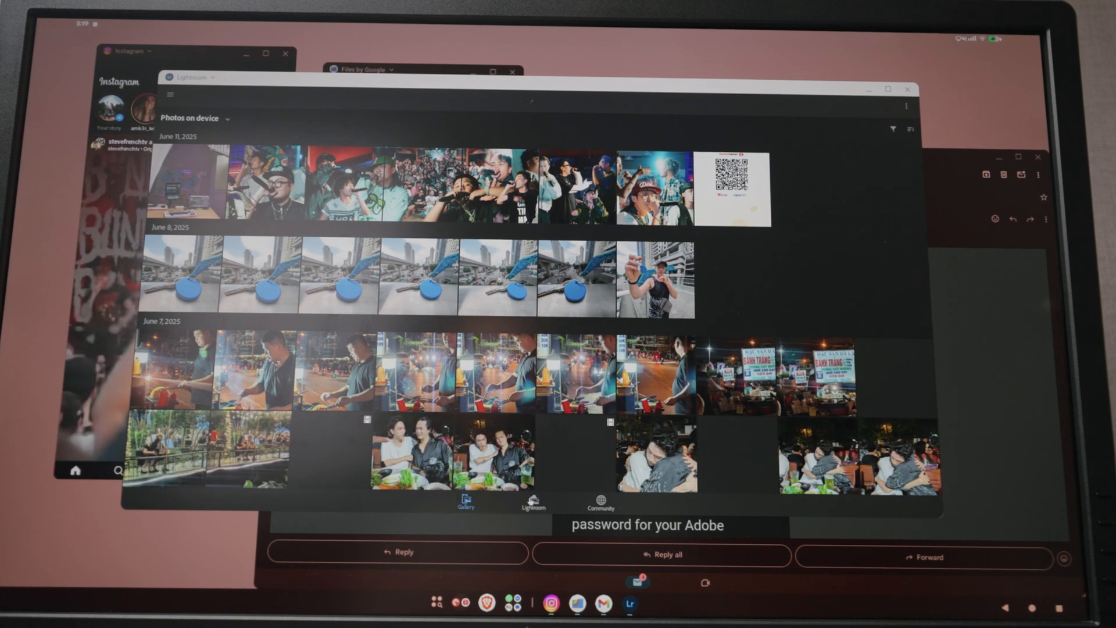
# In Lightroom's My edits library, view the woman-with-balloon photo, then return to the grid
pyautogui.click(532, 510)
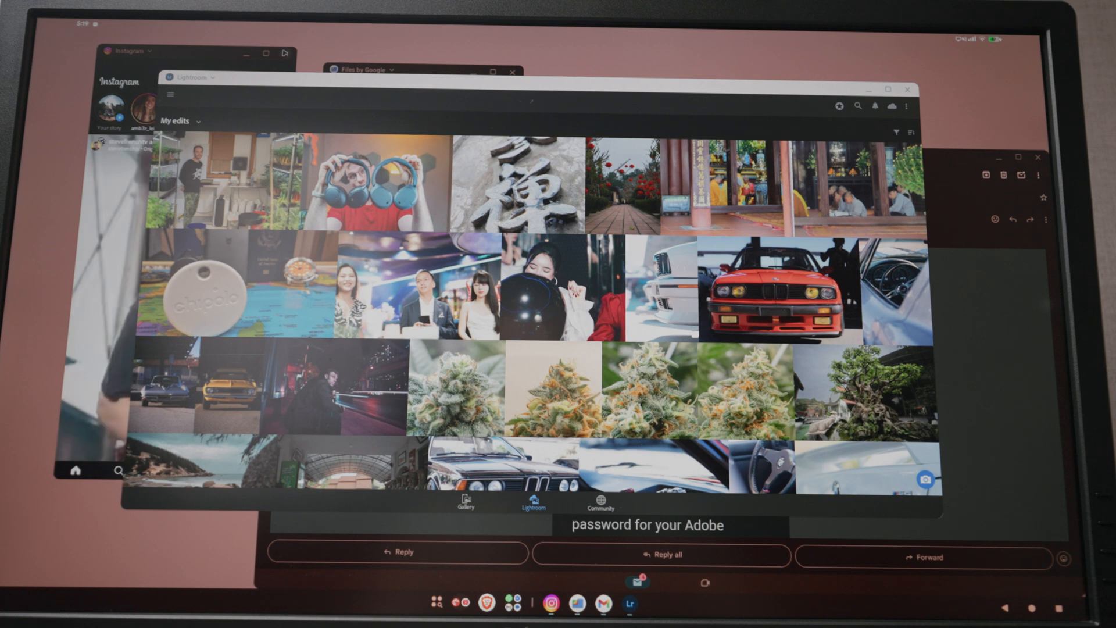
pyautogui.click(283, 53)
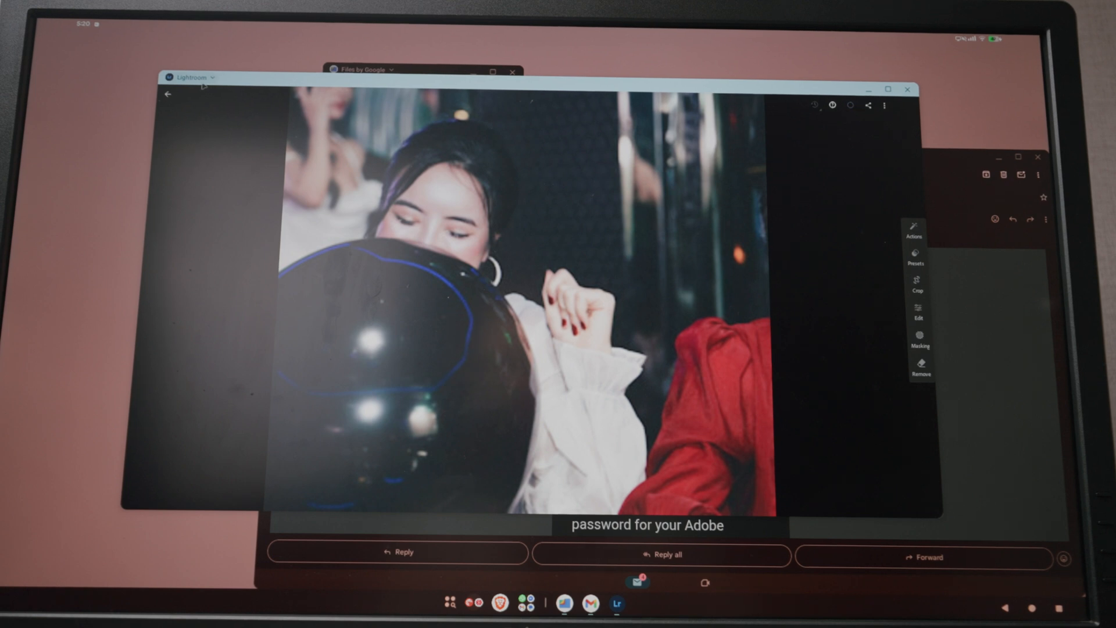
pyautogui.click(168, 94)
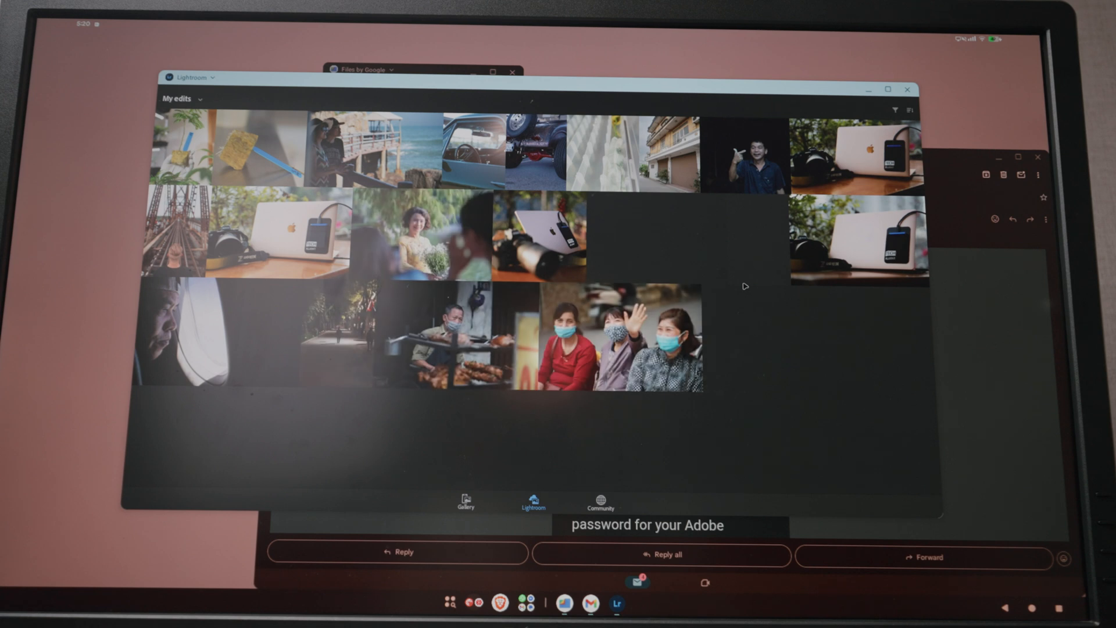
pyautogui.scroll(-3)
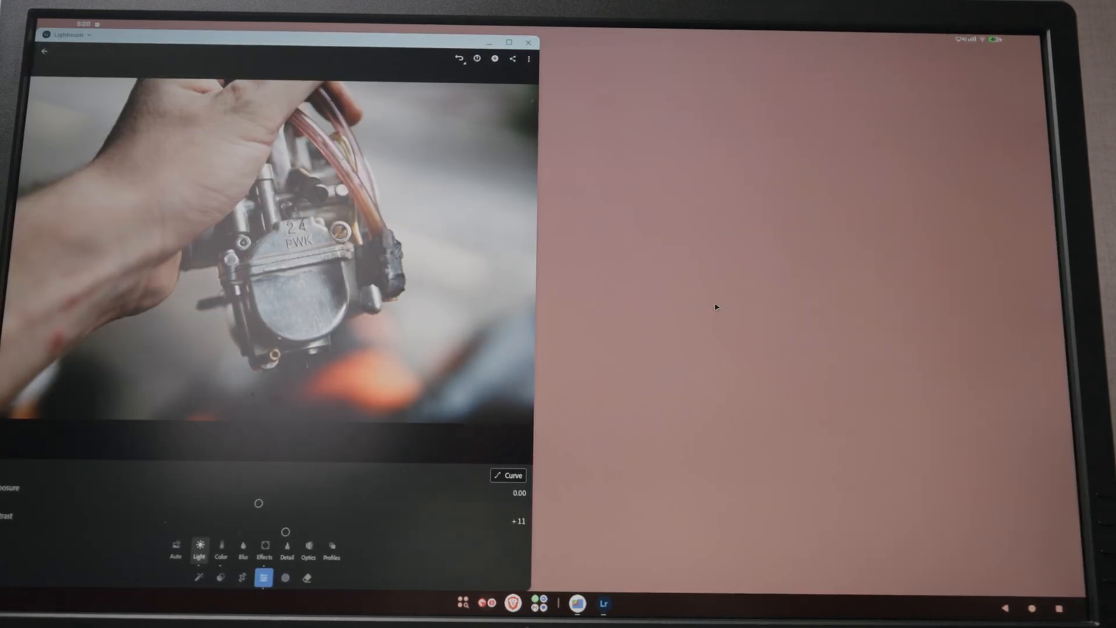
pyautogui.moveTo(508, 43)
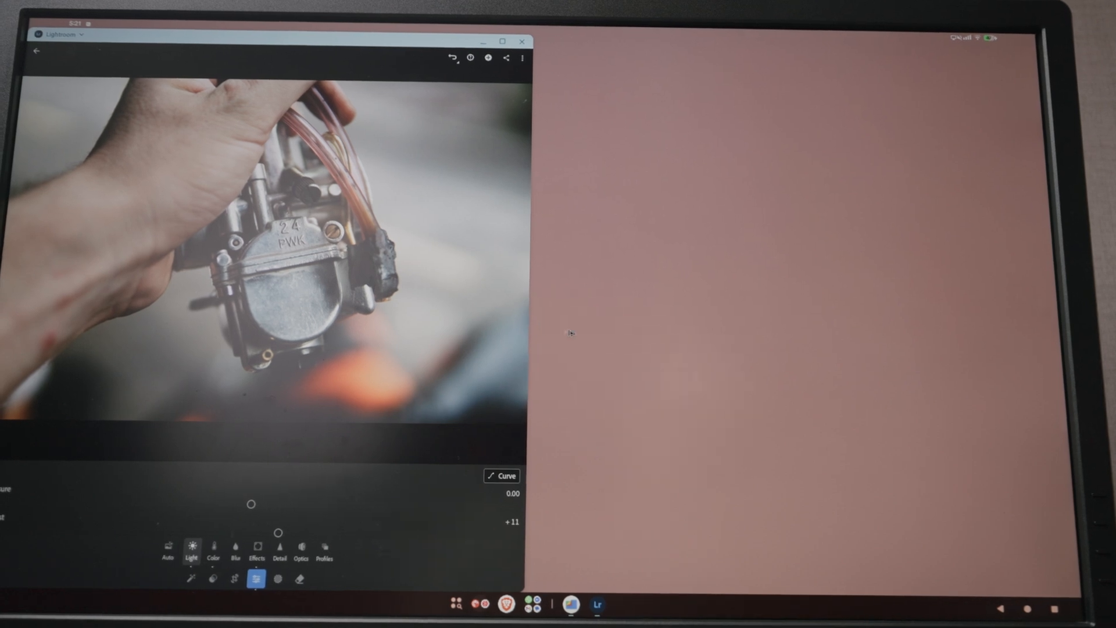
pyautogui.moveTo(551, 328)
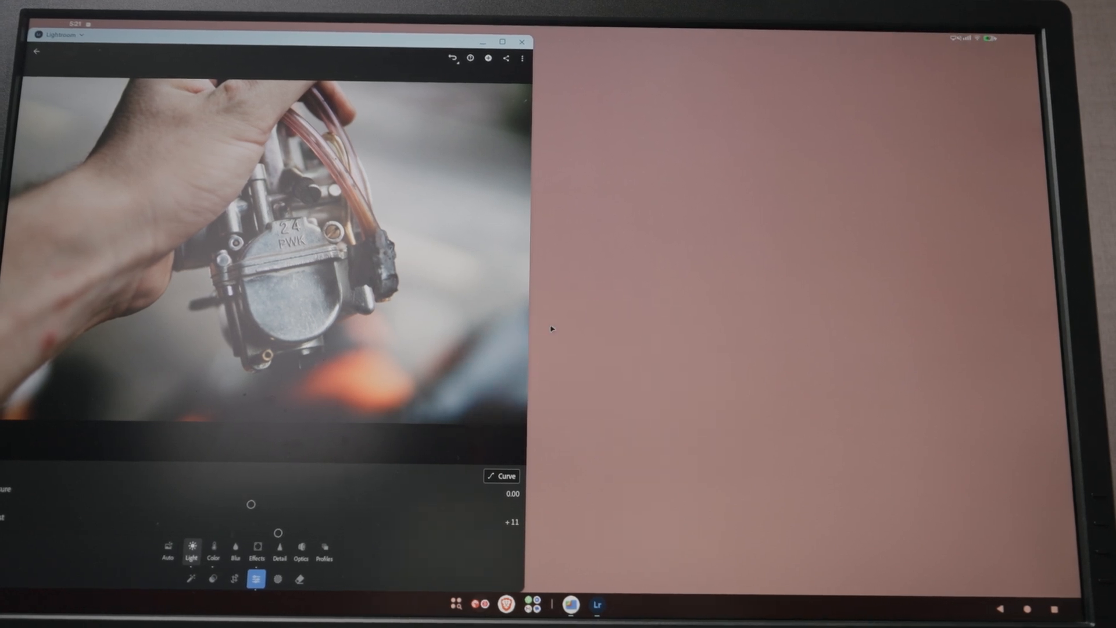